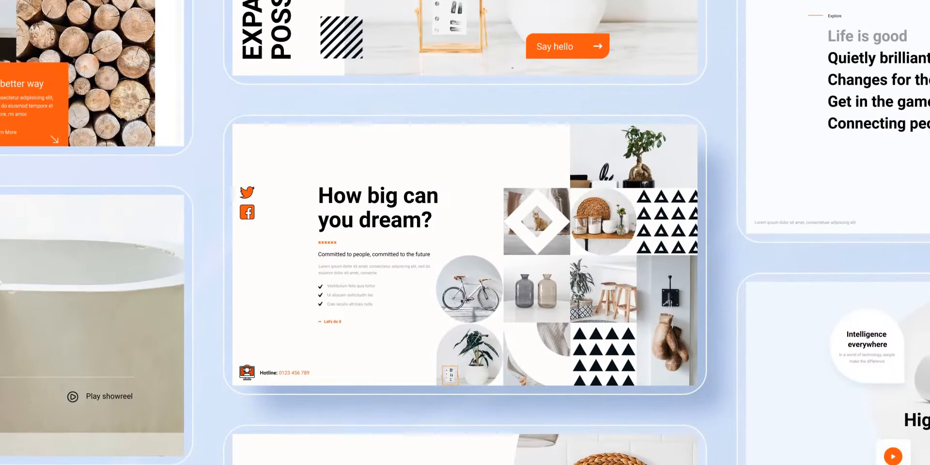
Browse the template library's Patterns list.
scroll(down, 3)
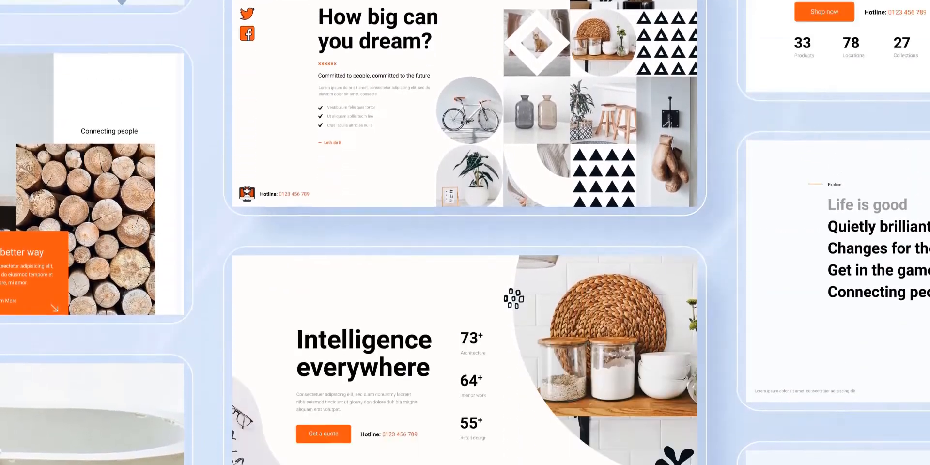
scroll(down, 3)
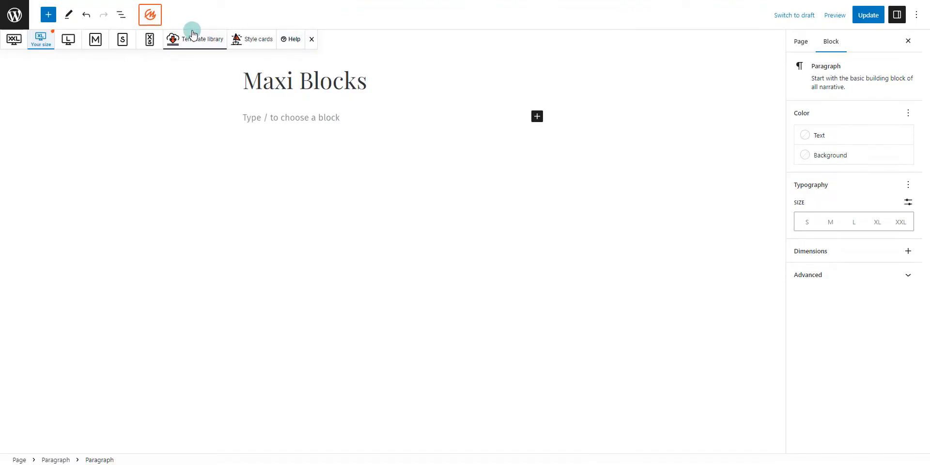
click(195, 38)
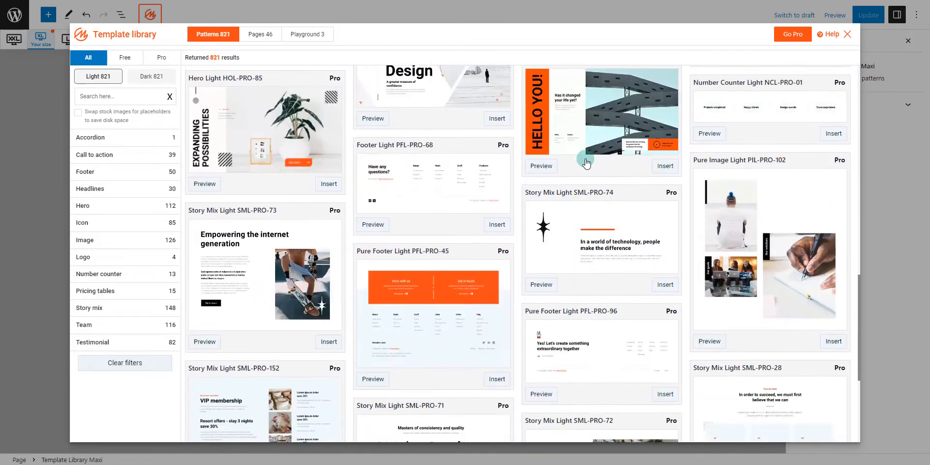
scroll(down, 3)
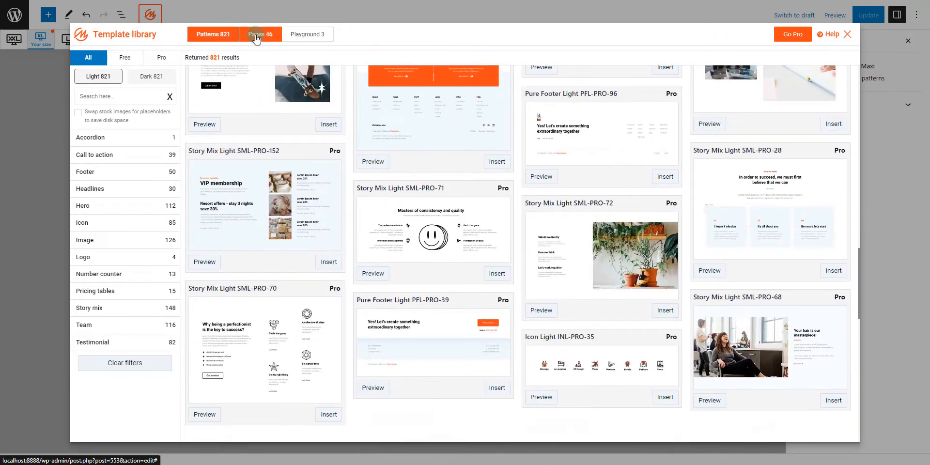
Browse the Pages list of 46 full-page templates such as 404 and architecture pages.
click(259, 34)
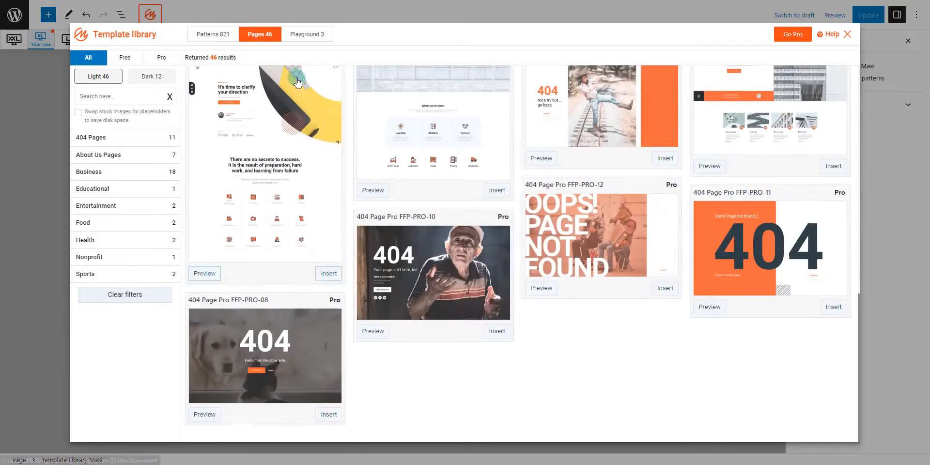
scroll(up, 3)
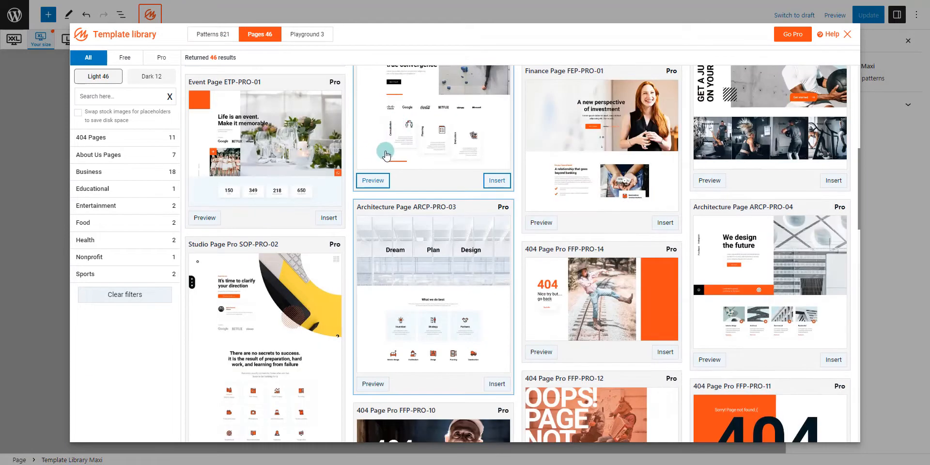
scroll(down, 3)
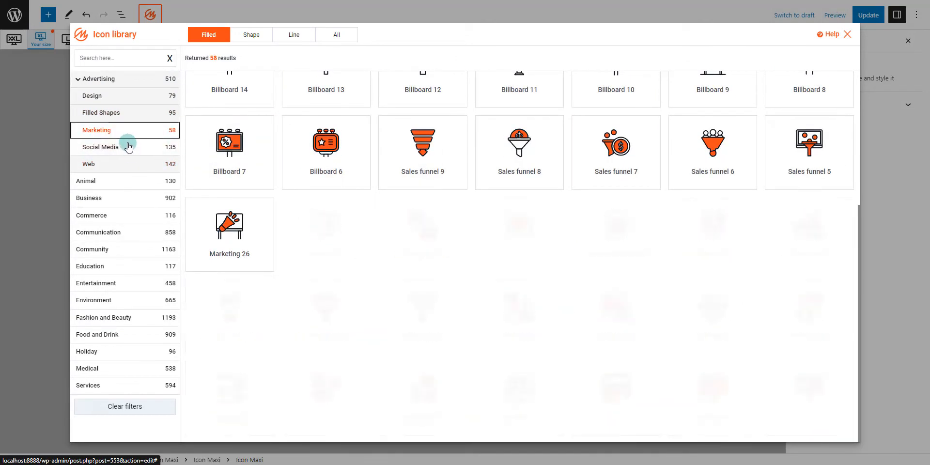
Browse the icon library's Shape icons, Basic Shapes category, then all styles together.
click(251, 35)
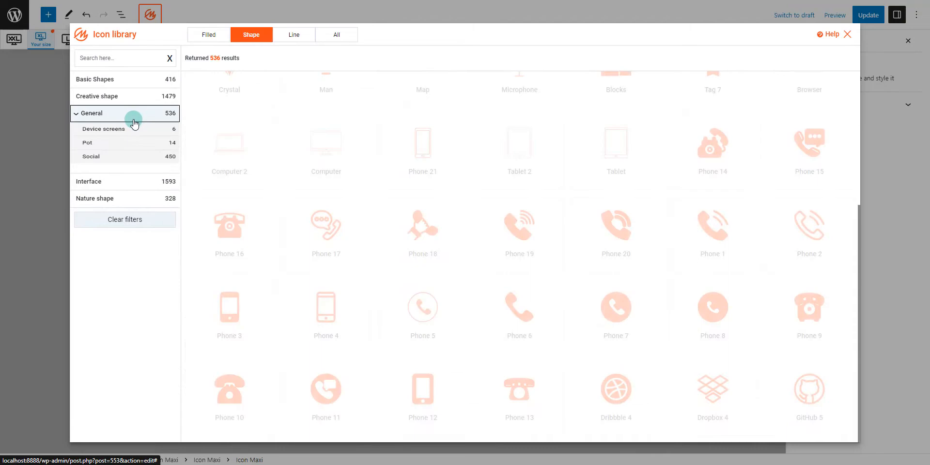
click(336, 33)
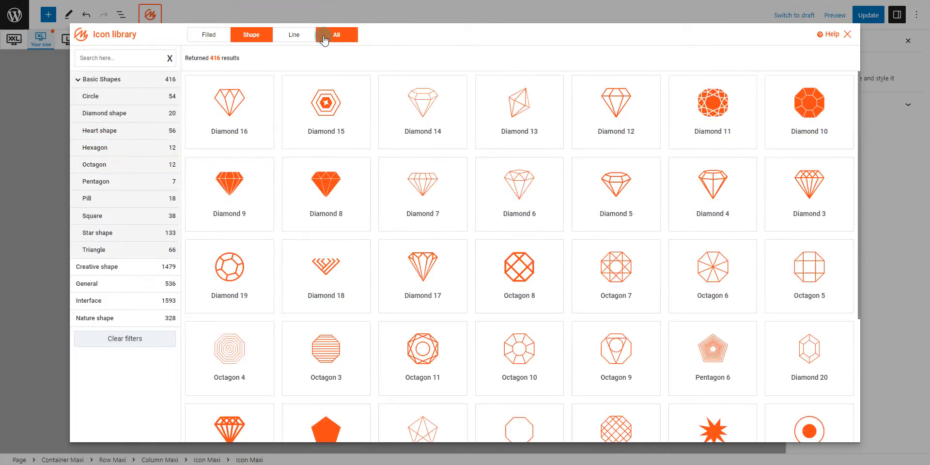
click(292, 35)
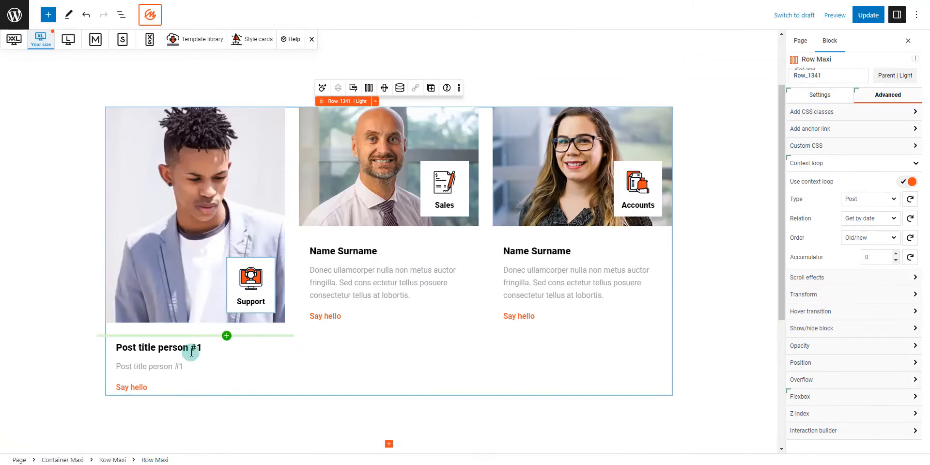
Make the first card's subtext dynamic with Field set to Content, and adjust the image's dynamic content toggle.
click(158, 348)
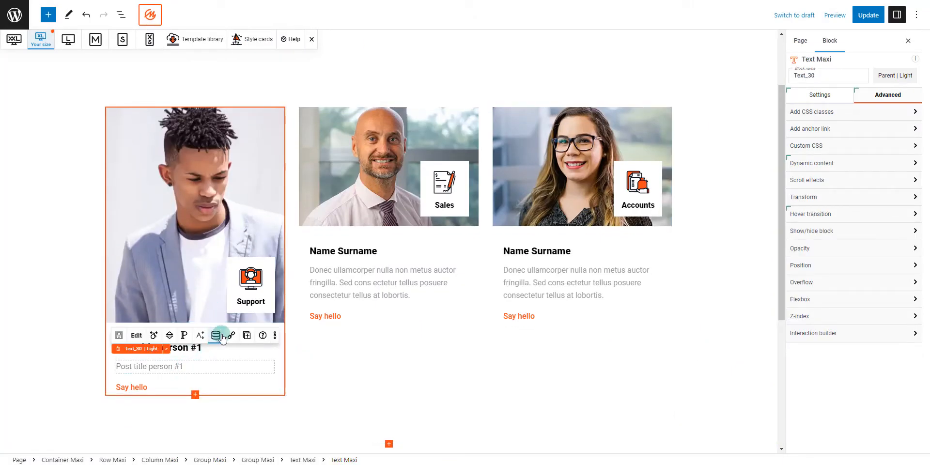
click(212, 374)
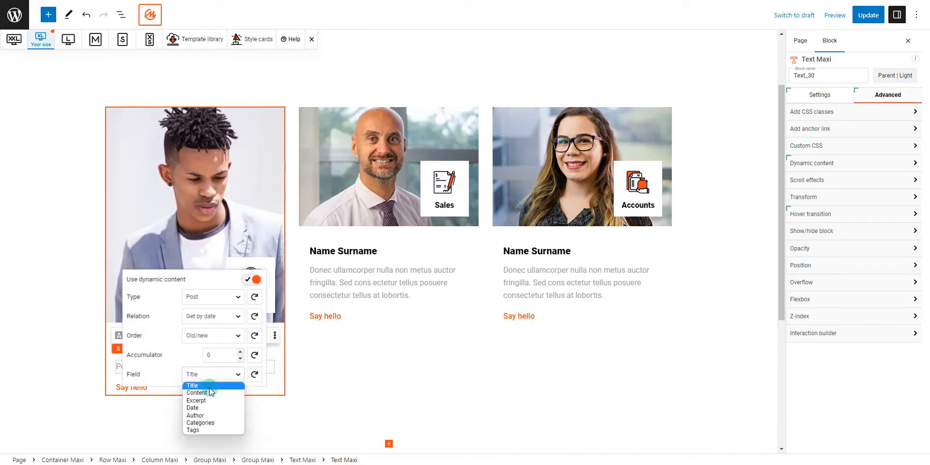
click(195, 392)
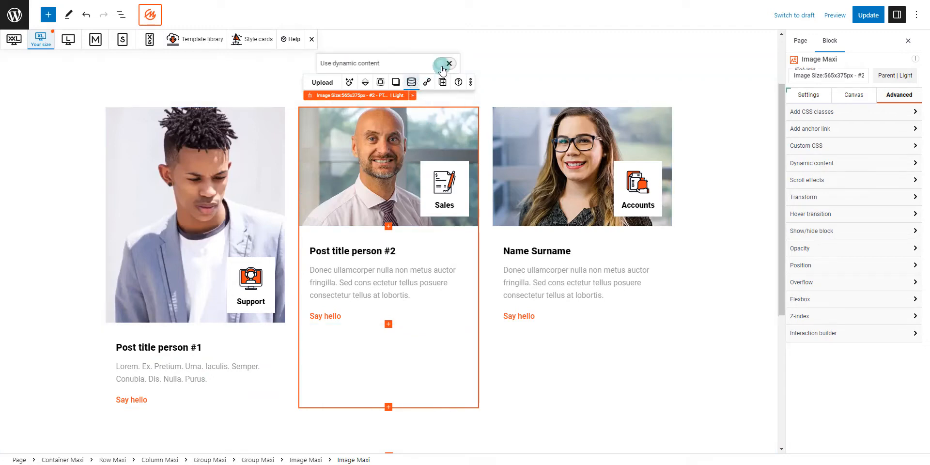
click(383, 282)
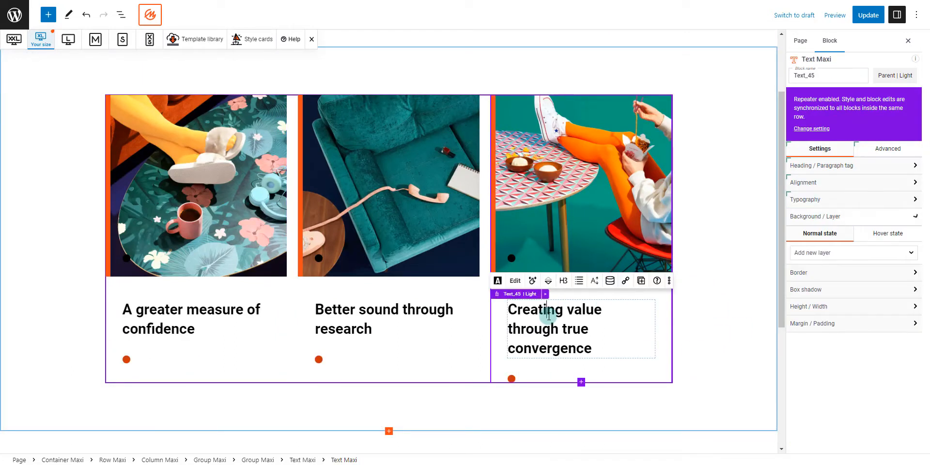
Make the card headings H5 (via H2) and right-aligned.
click(190, 318)
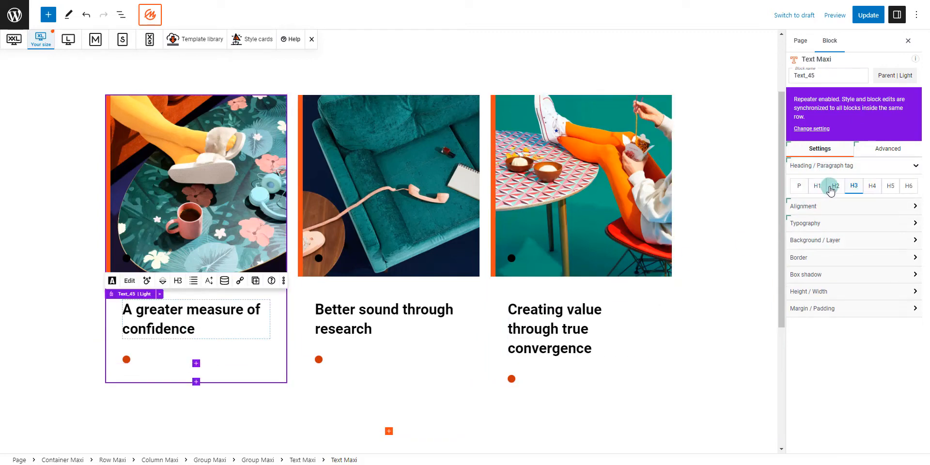
click(835, 186)
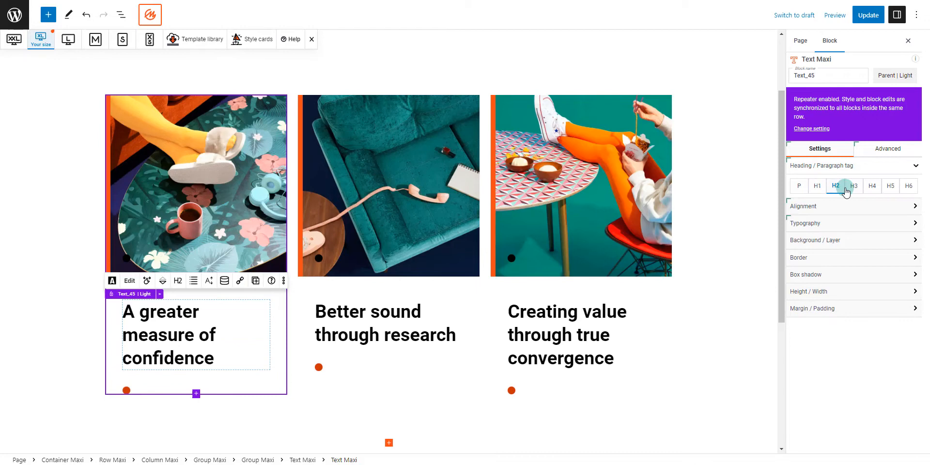
click(889, 186)
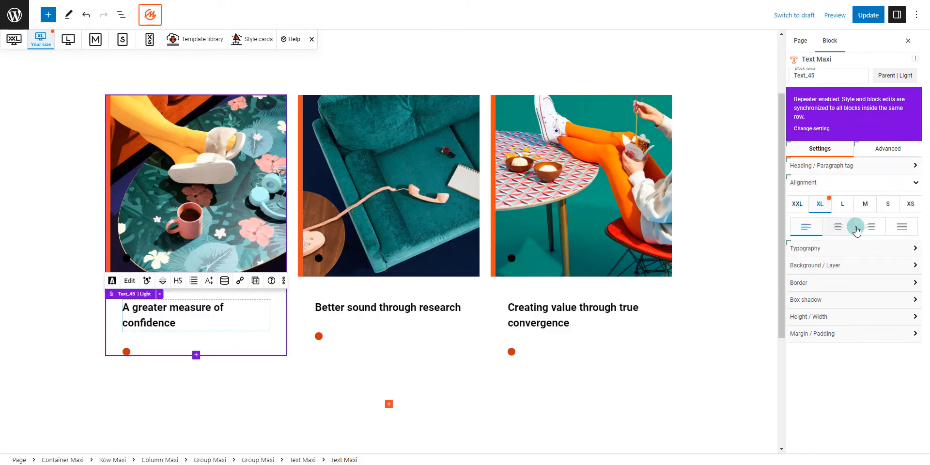
click(870, 225)
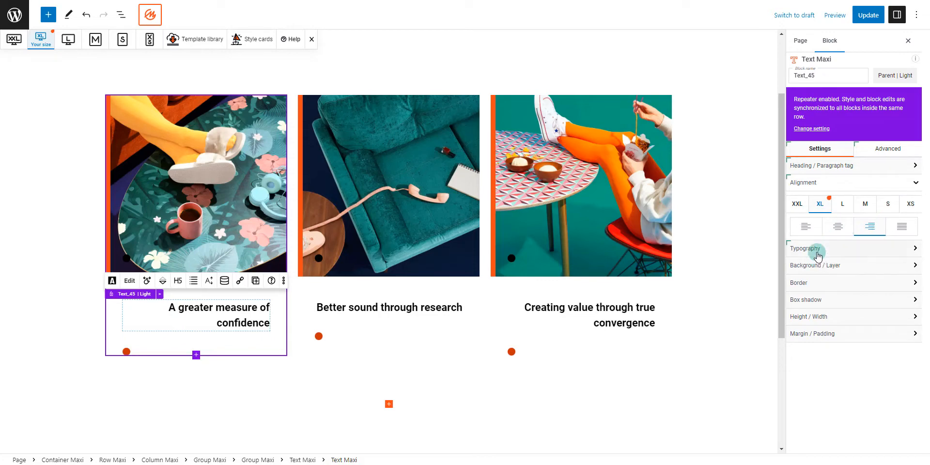
click(805, 248)
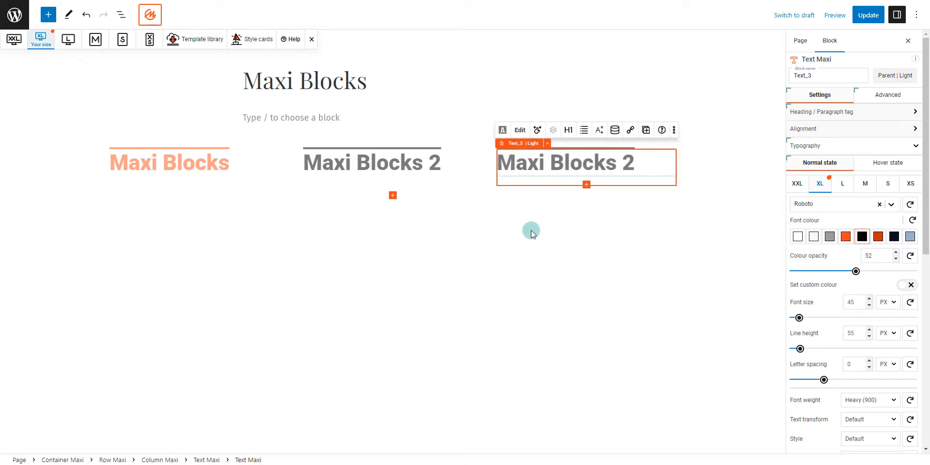
mouse_move(463, 317)
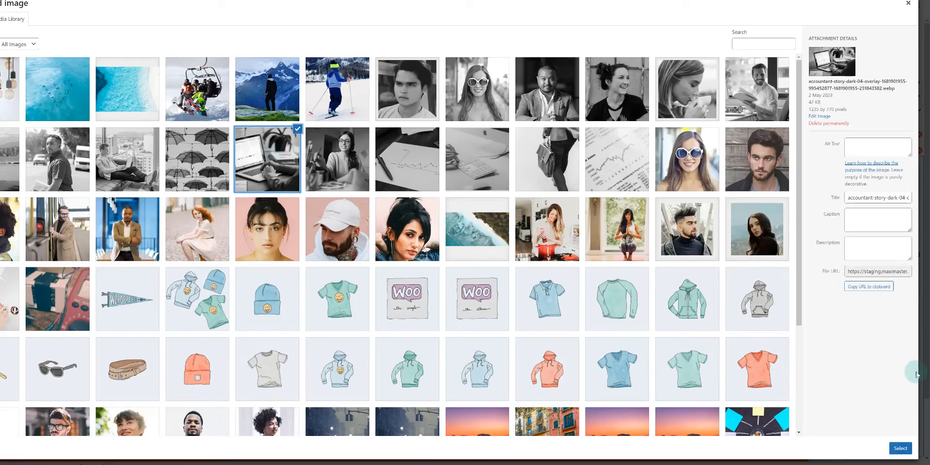
Use the laptop photo as the section background with Background size Contain.
click(899, 448)
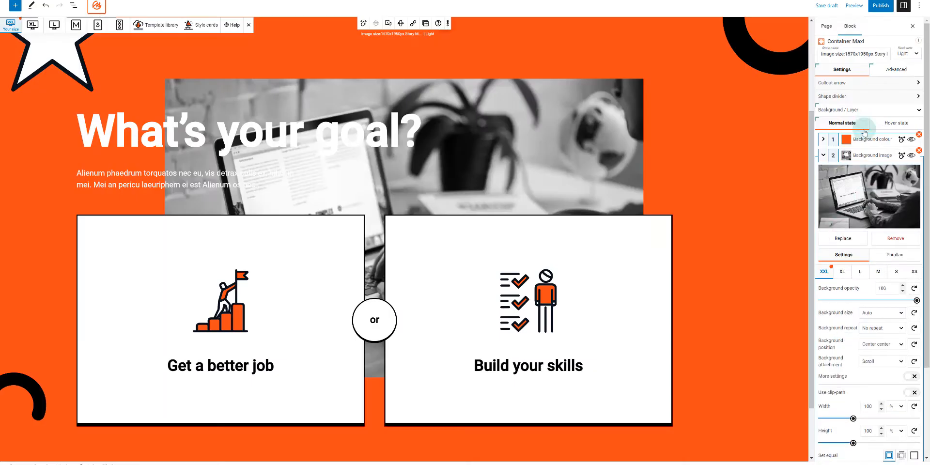
click(881, 313)
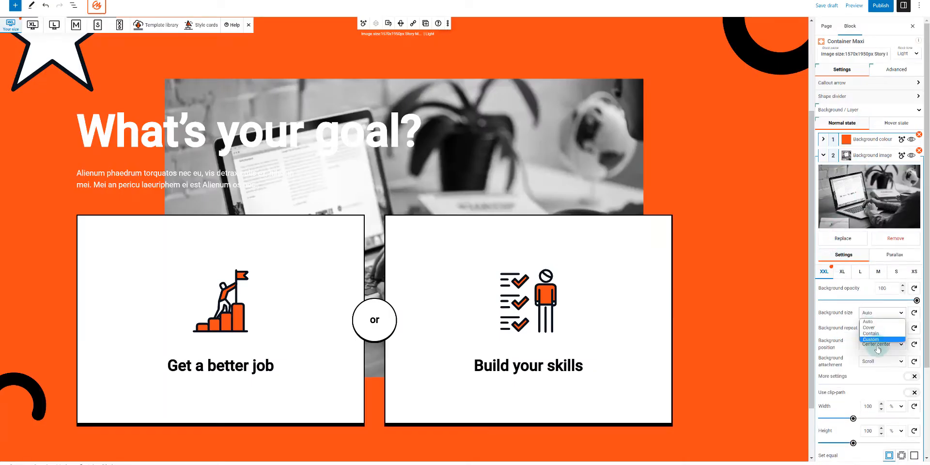
click(868, 333)
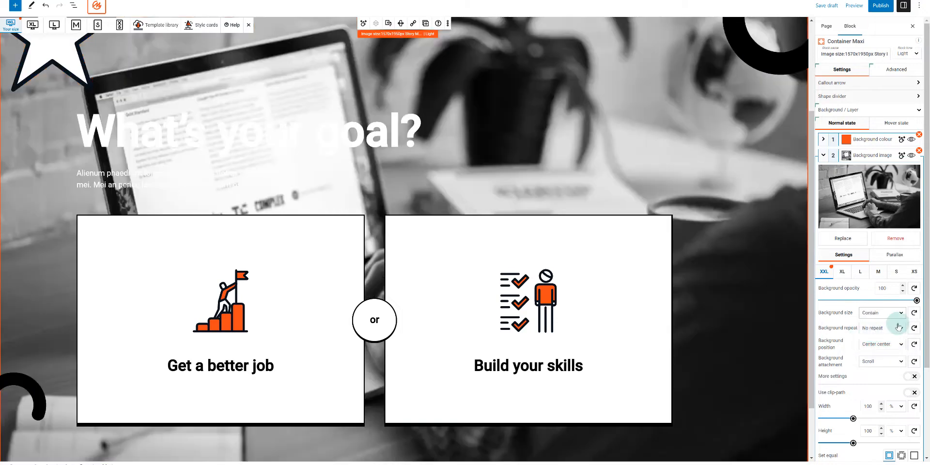
Set the background clip-path sides separately.
scroll(down, 3)
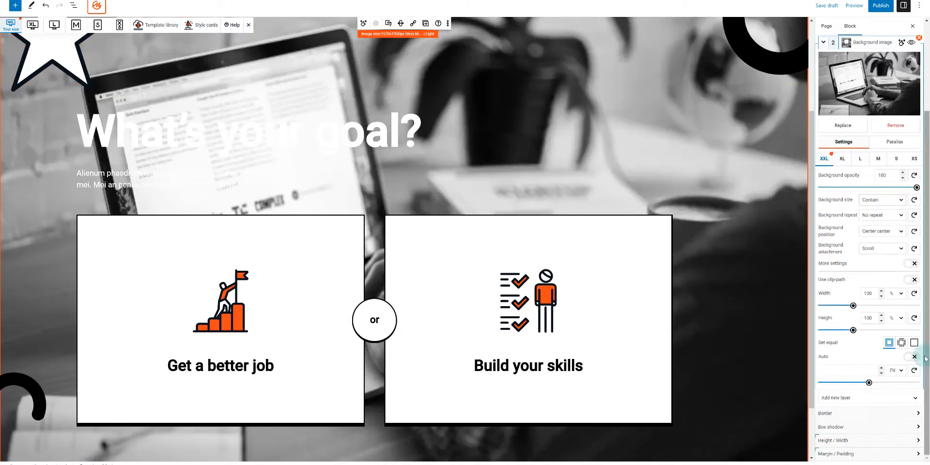
click(913, 342)
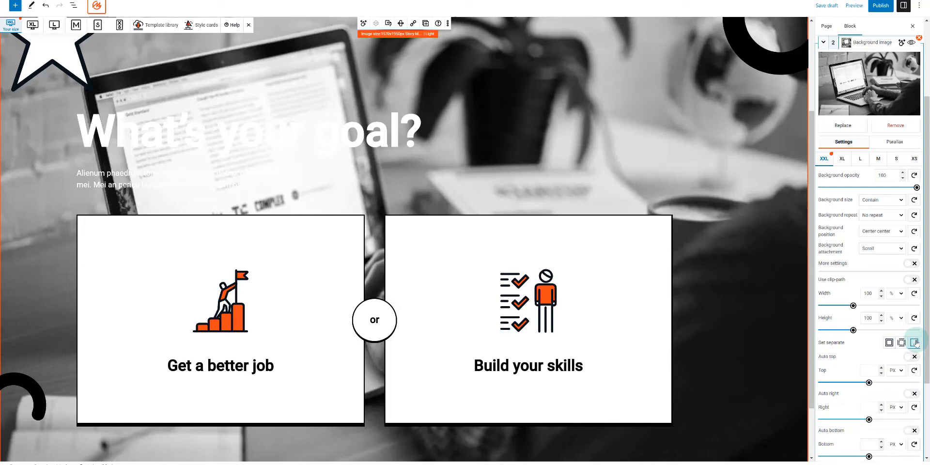
scroll(down, 3)
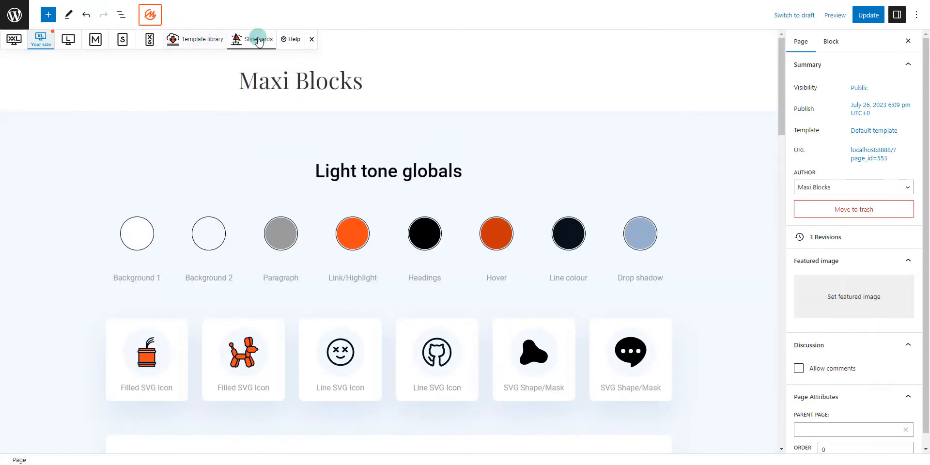
Save the Gollum style card from the style card library.
click(257, 39)
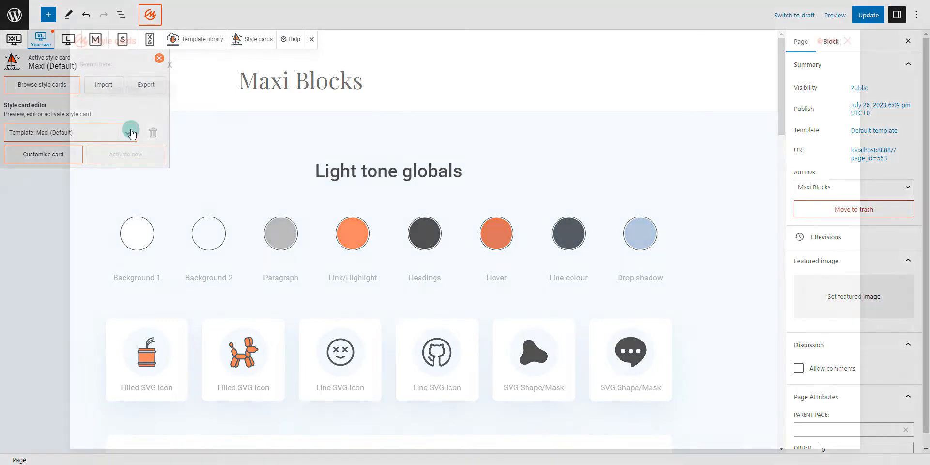
click(40, 85)
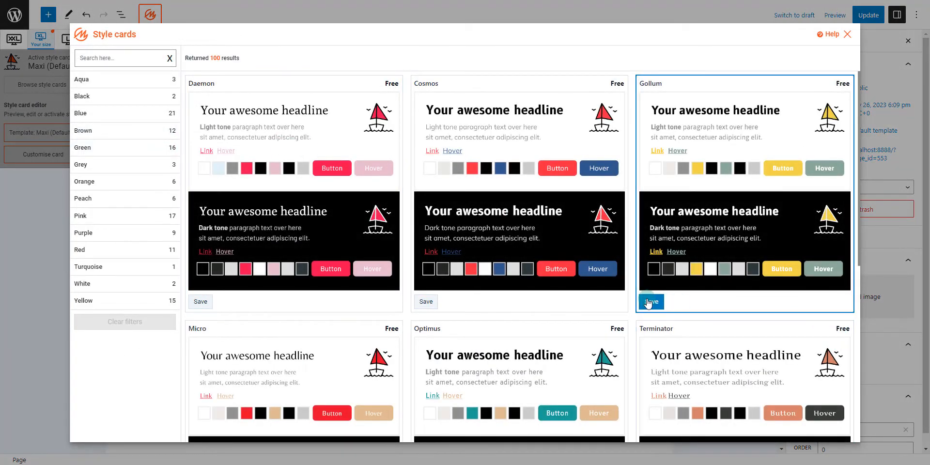
click(650, 301)
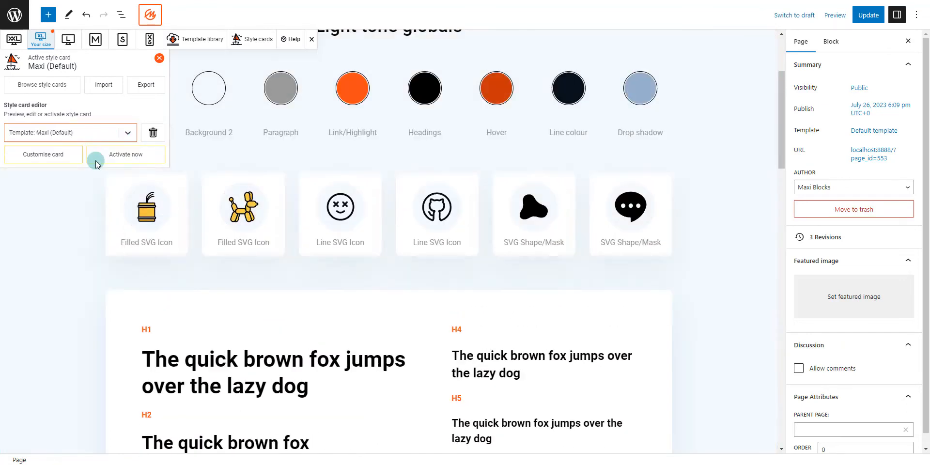
Activate the Gollum style card for all blocks, confirming the switch.
click(126, 132)
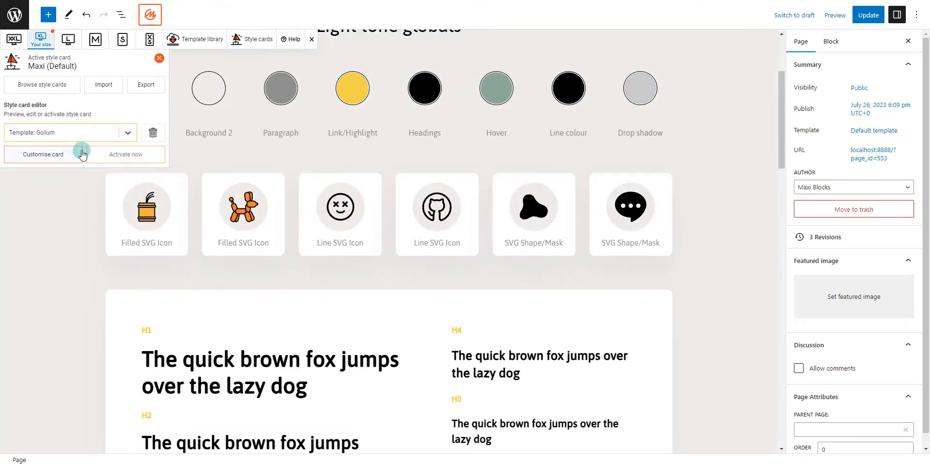
click(125, 154)
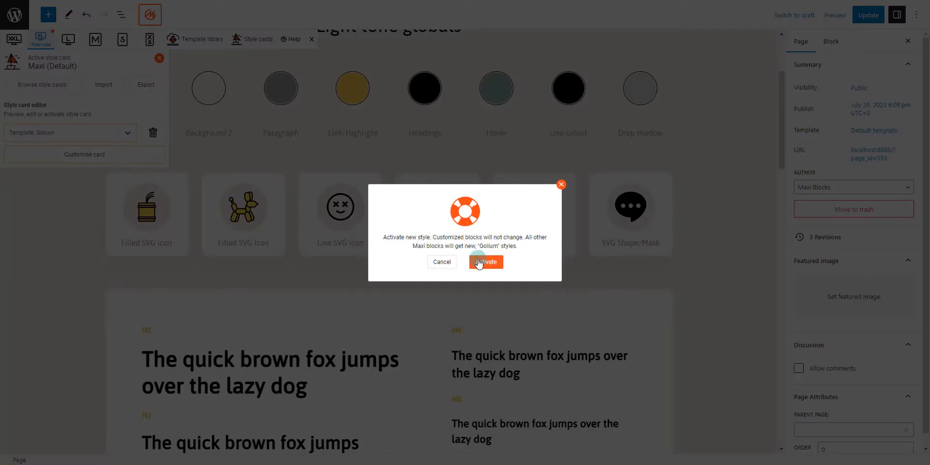
click(484, 261)
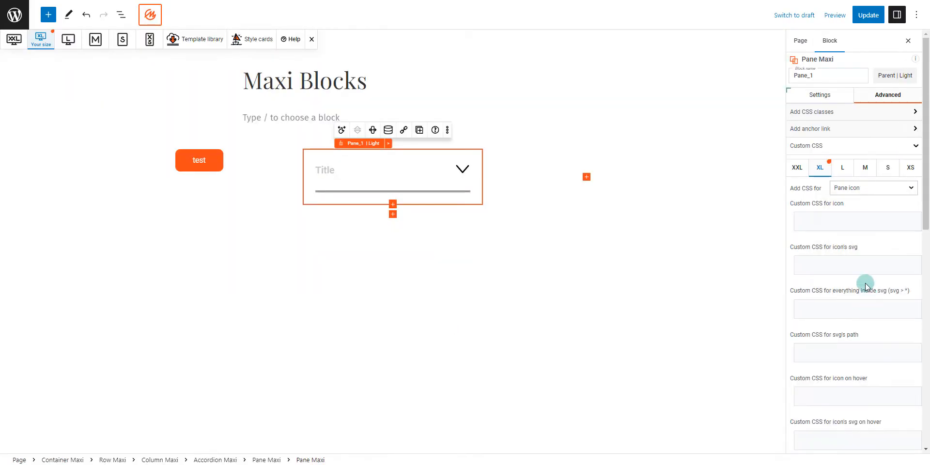
Add a 'widt:10' width rule to the pane icon's custom CSS at the XL breakpoint.
scroll(down, 3)
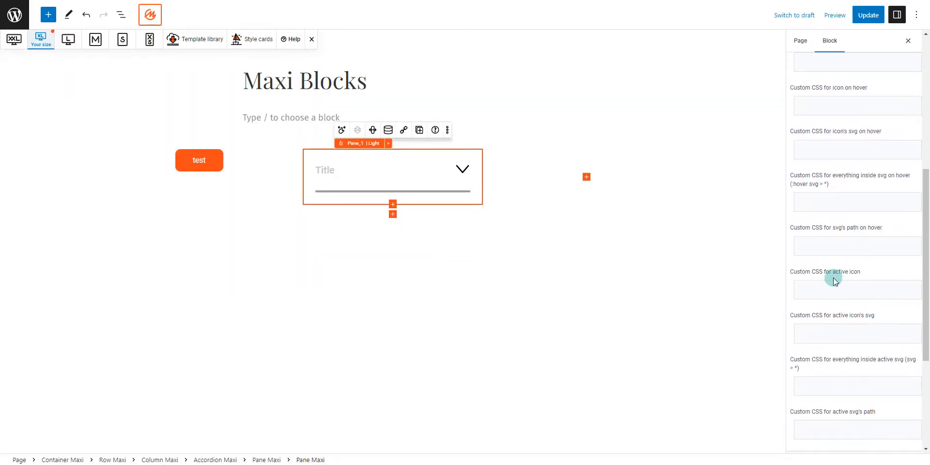
scroll(up, 3)
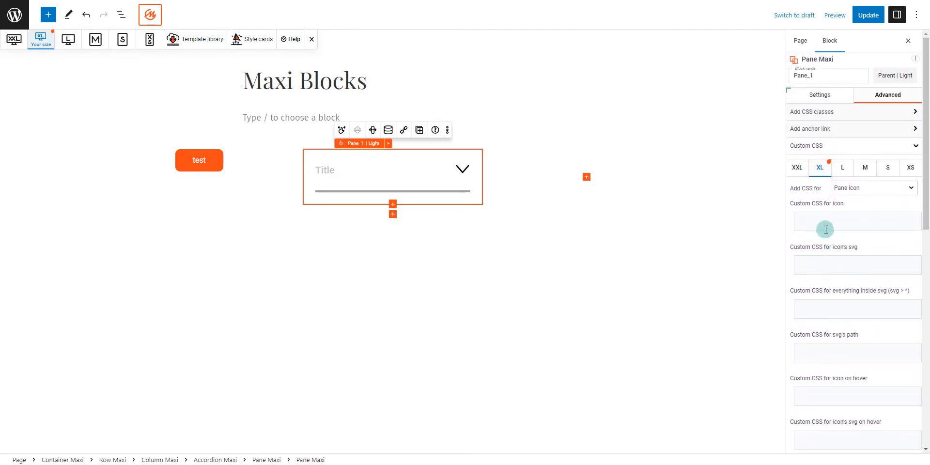
text(widt)
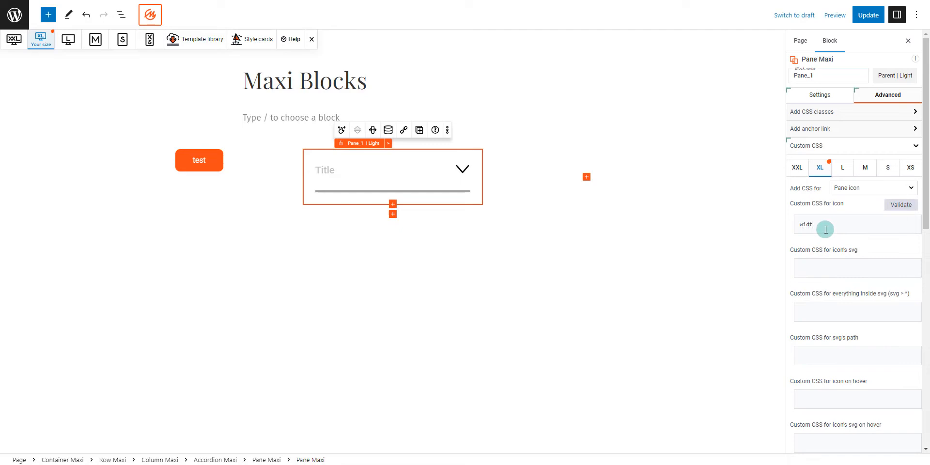
text(:10)
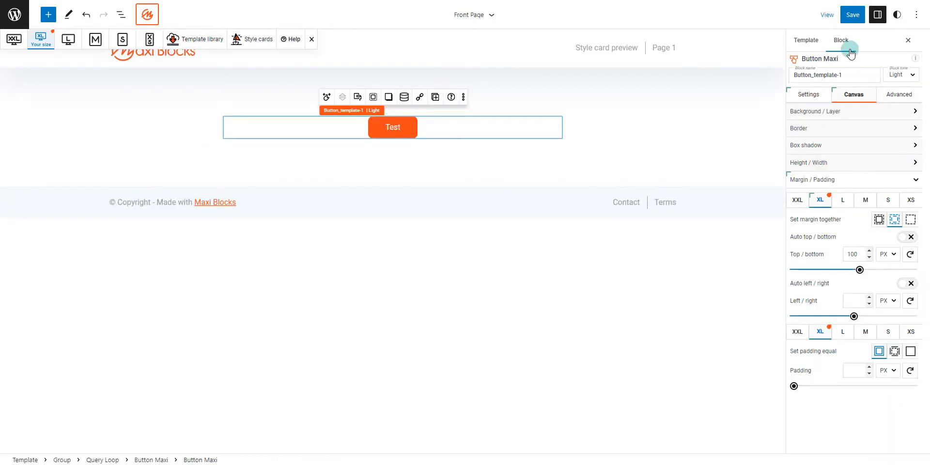
Review the Front Page changes and return to Design's Template Parts list.
click(851, 15)
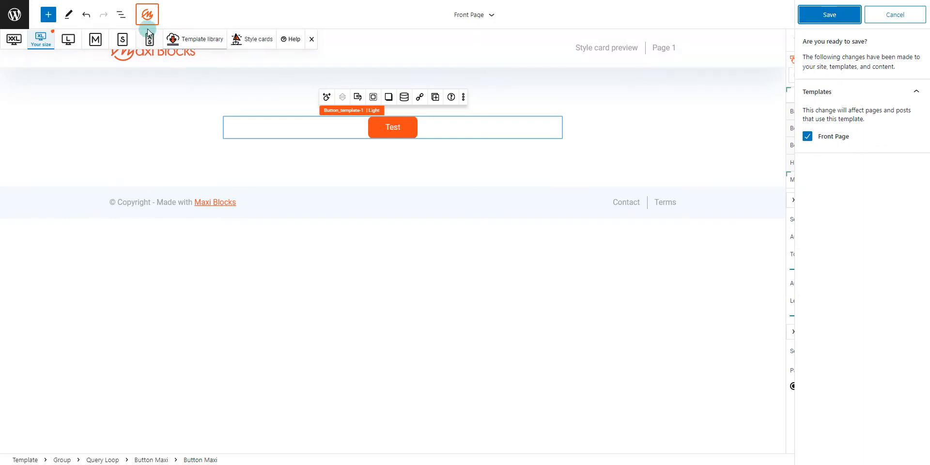
click(828, 14)
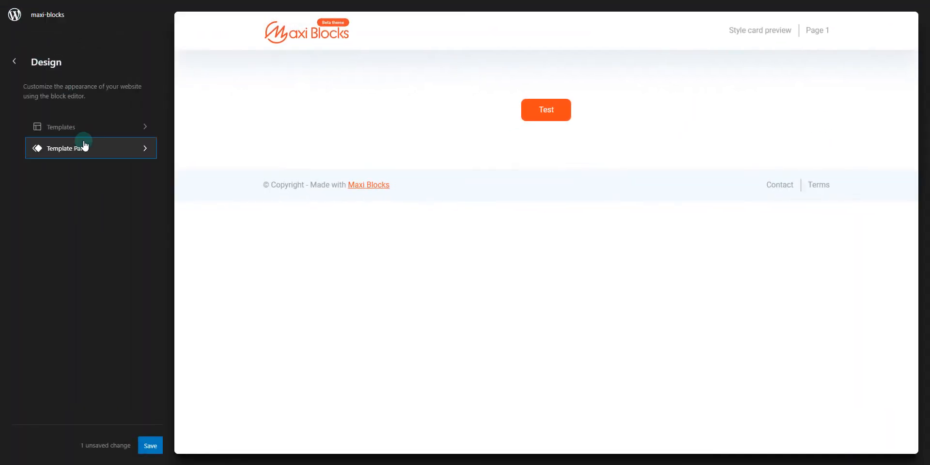
click(66, 147)
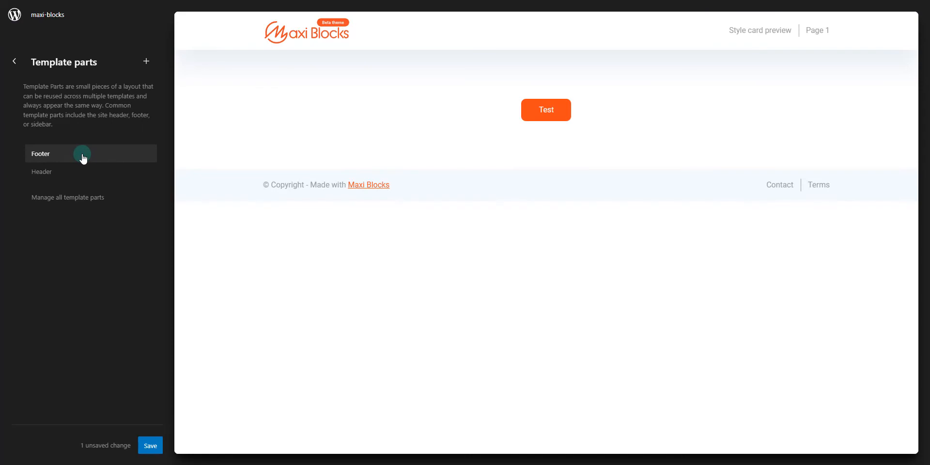
Open the Header template part and select its content row.
click(42, 172)
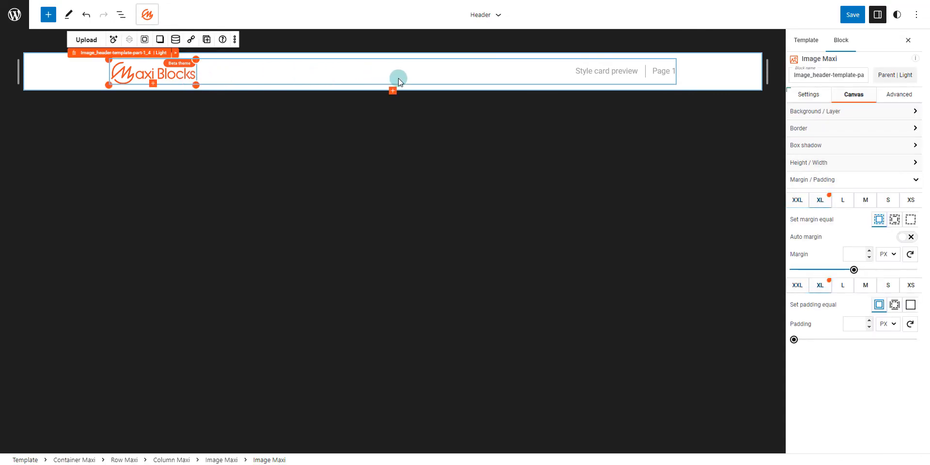
click(534, 71)
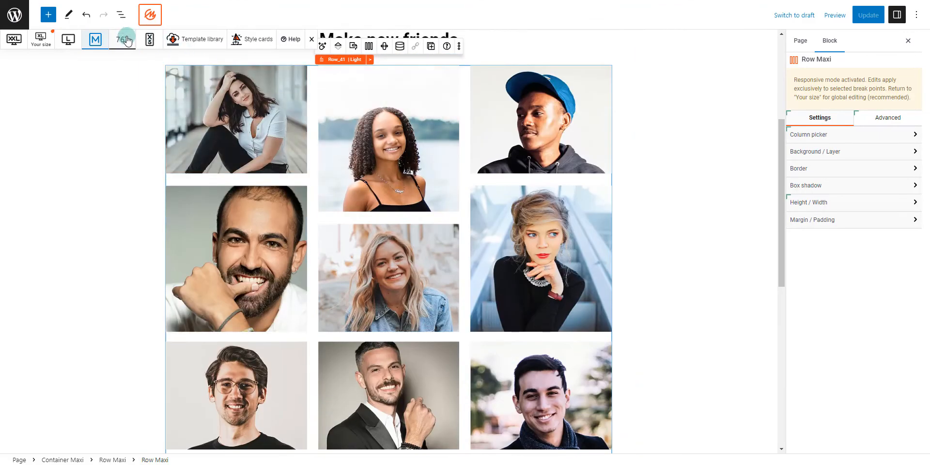
Preview the photo grid at S, XS and L breakpoints, then return to Your size.
click(122, 39)
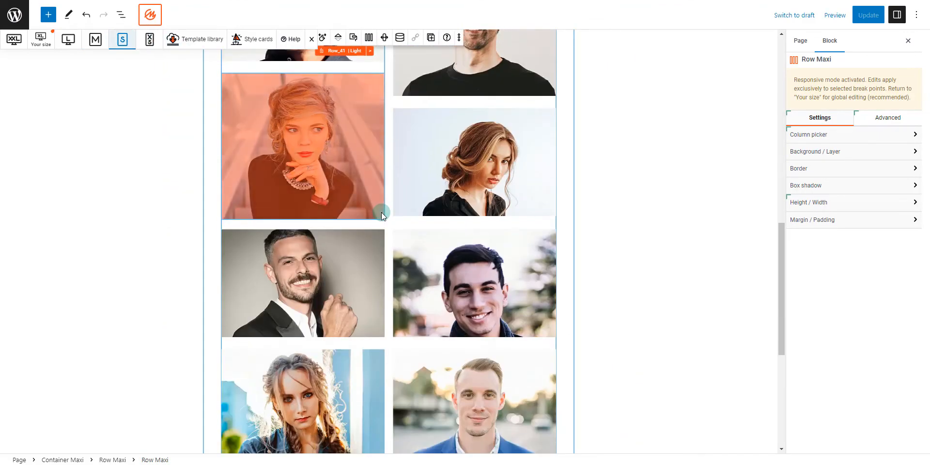
click(150, 39)
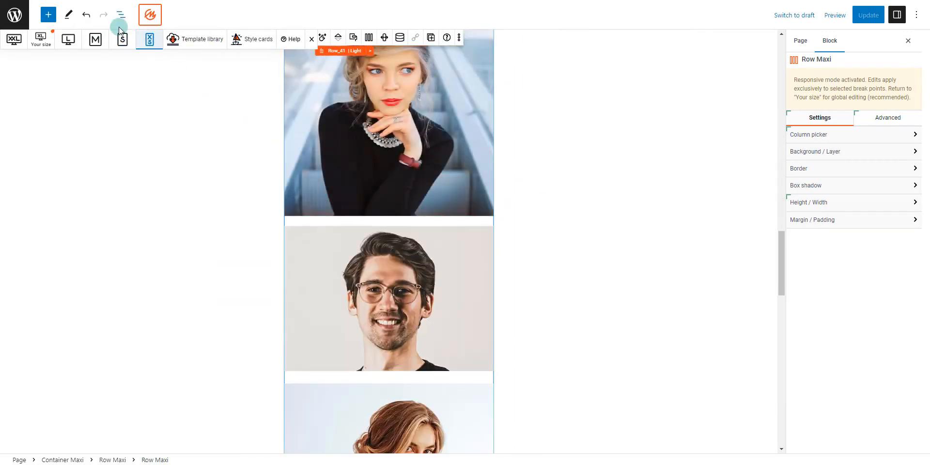
click(40, 39)
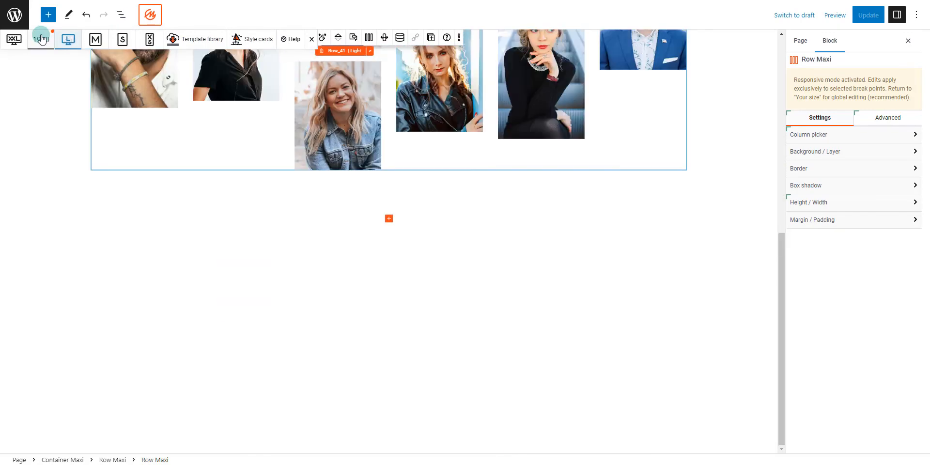
click(40, 38)
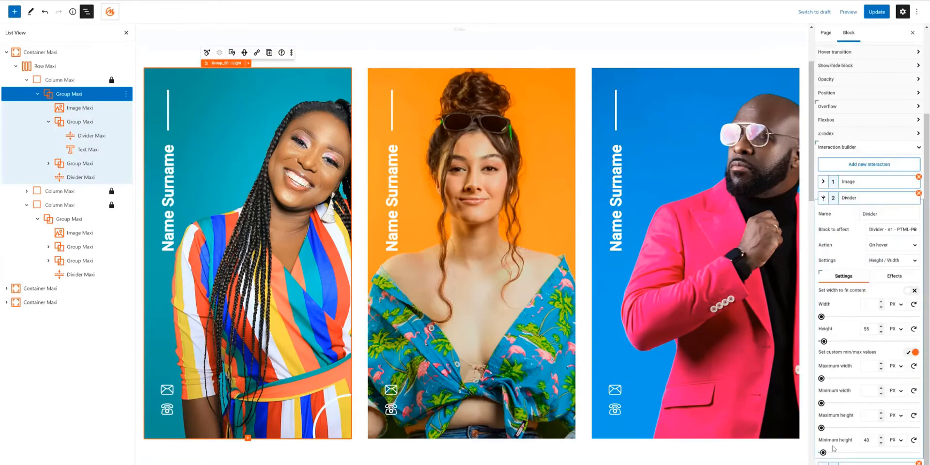
Set the Divider hover interaction to height 55px with 40px minimum height.
click(847, 12)
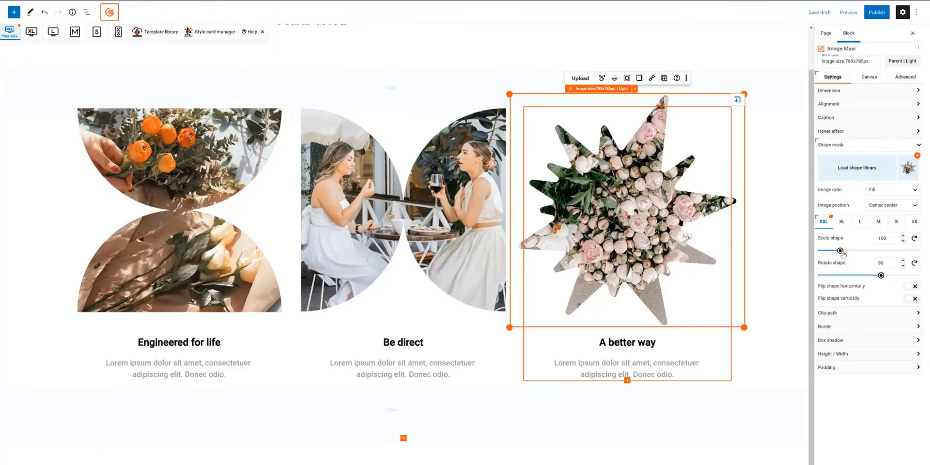
Set the star mask scale to 96, rotation to -19, and flip it horizontally and vertically.
drag(841, 249, 825, 250)
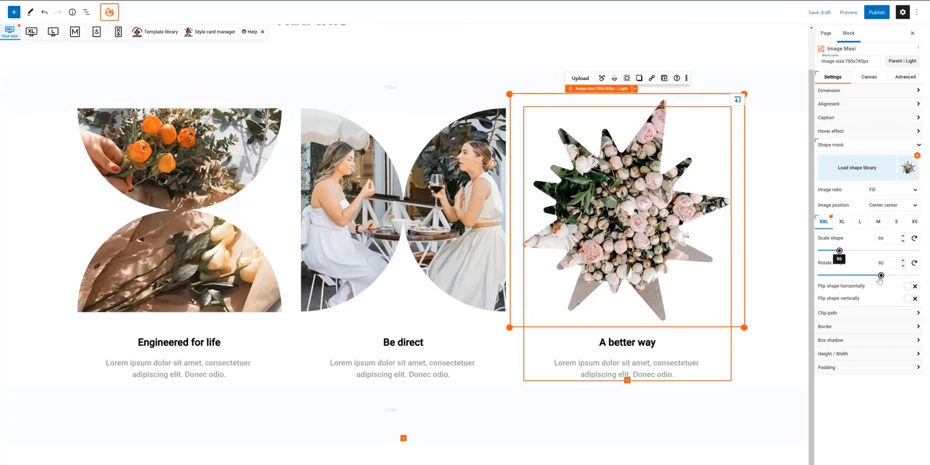
drag(880, 275, 866, 275)
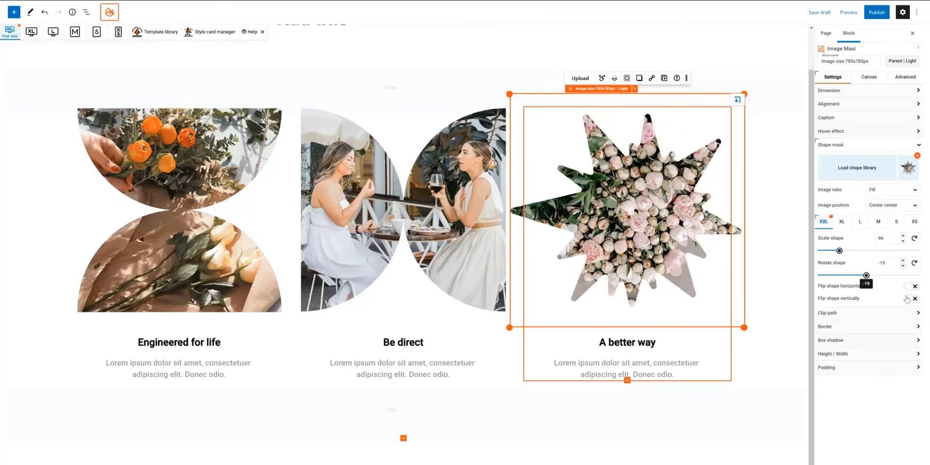
click(914, 285)
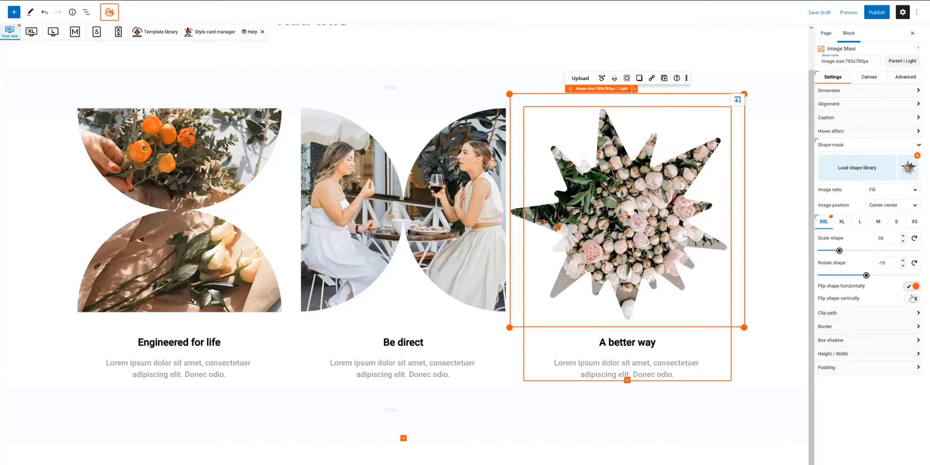
click(912, 298)
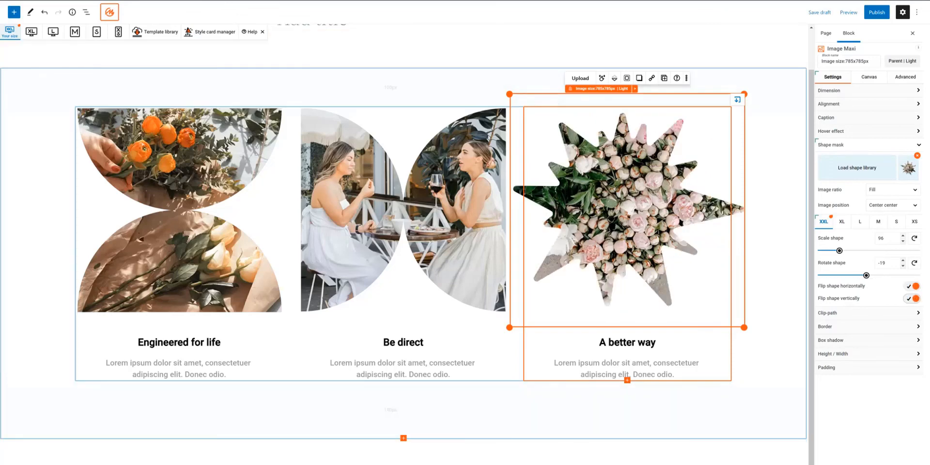